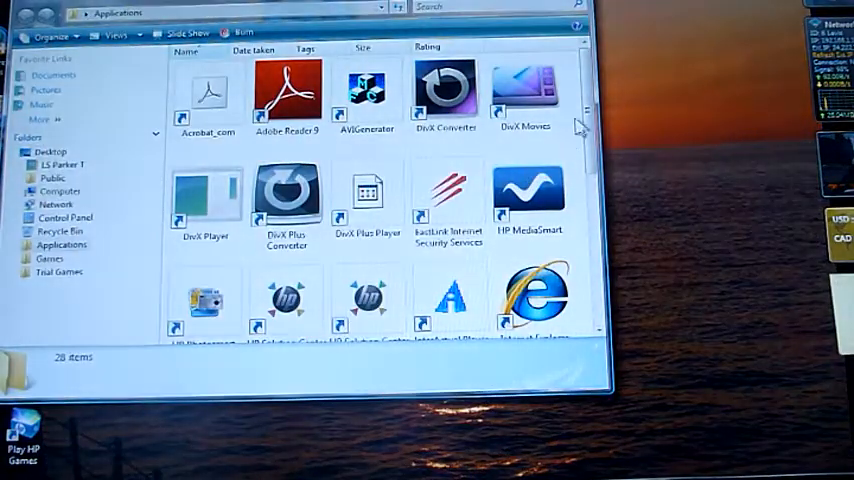
Locate the Roxio PhotoShow shortcut in the Applications folder and launch it.
scroll("down", 3)
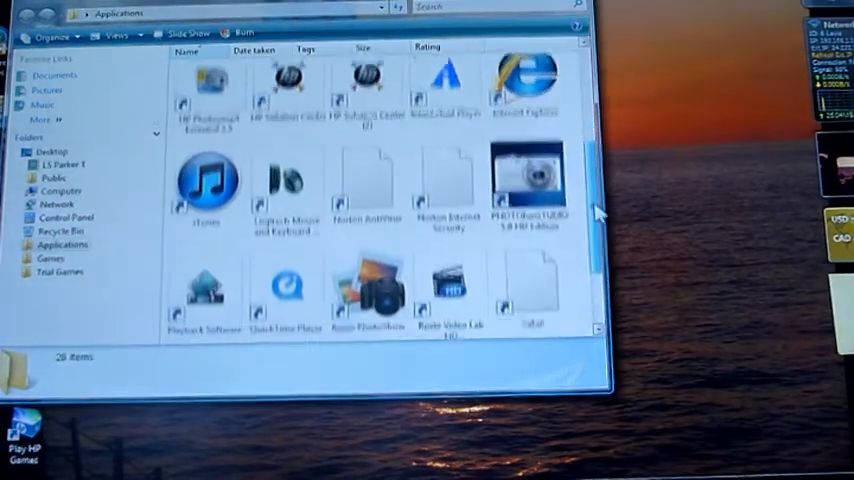
scroll("down", 3)
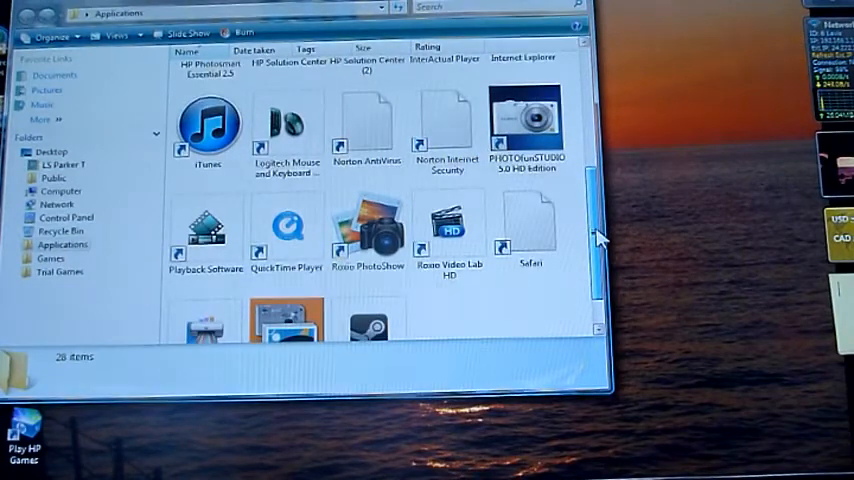
scroll("down", 3)
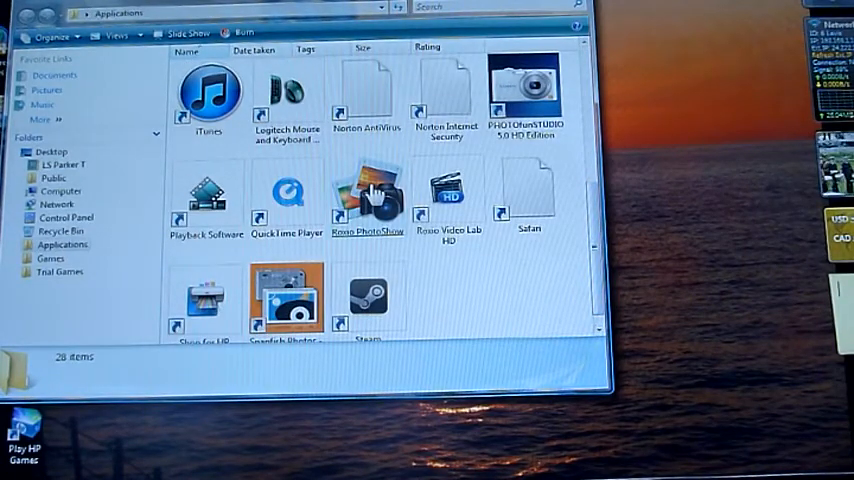
left_click(368, 190)
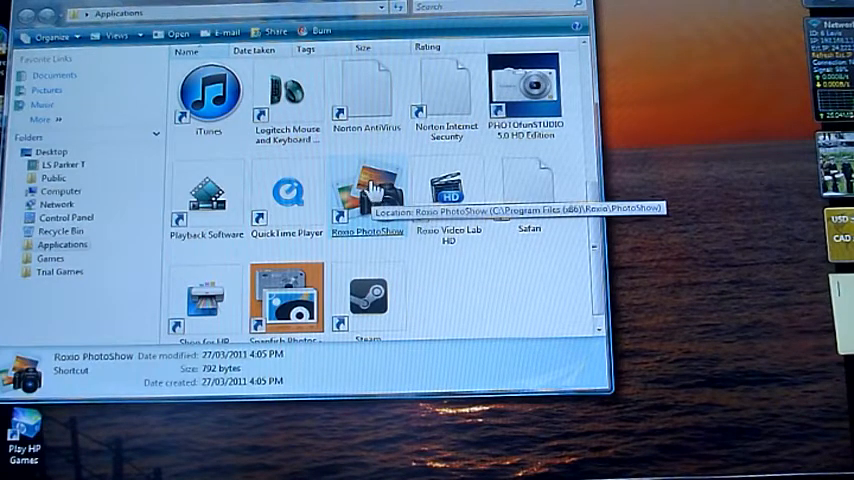
left_click(448, 196)
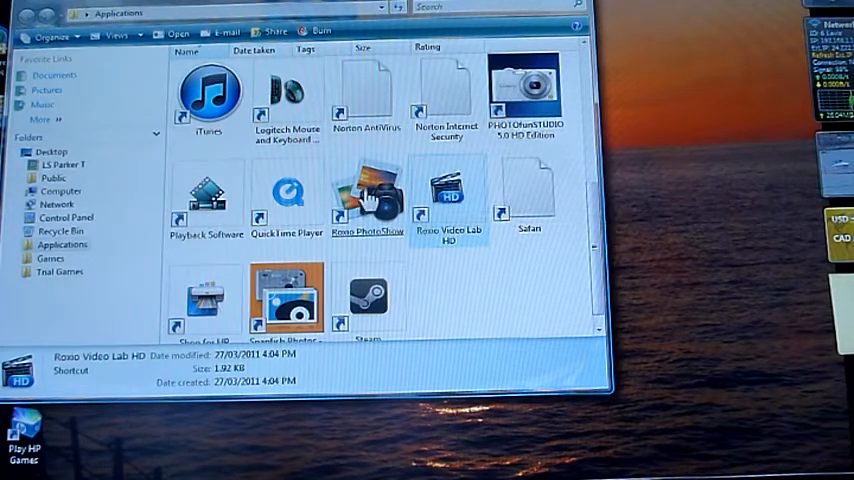
left_click(368, 190)
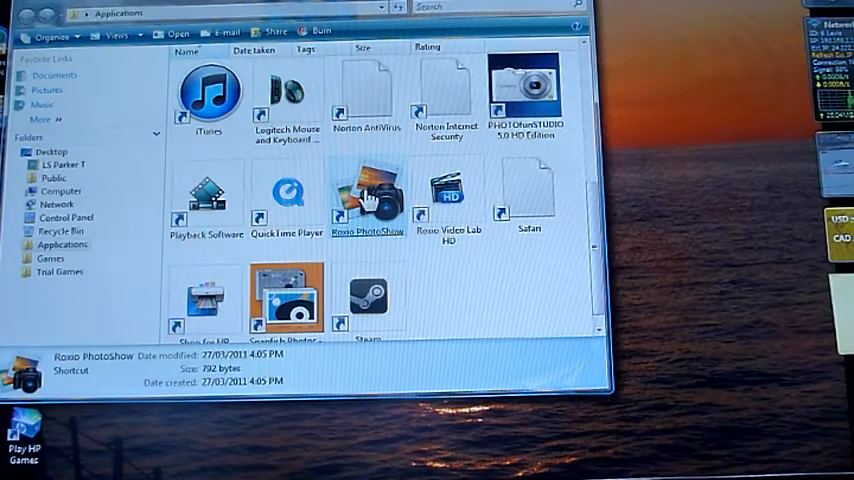
double_click(368, 196)
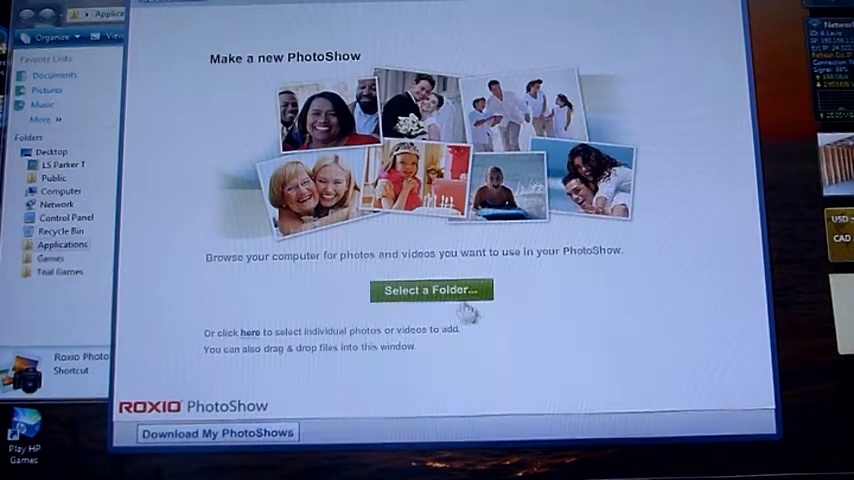
left_click(430, 290)
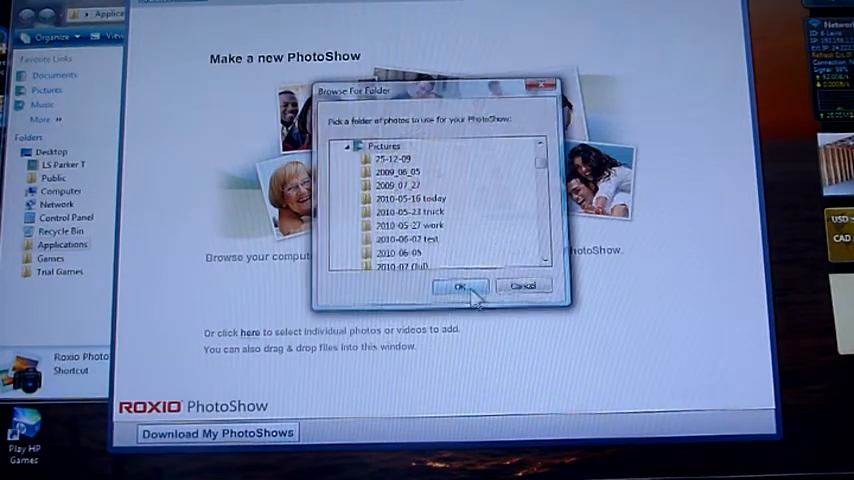
scroll("down", 3)
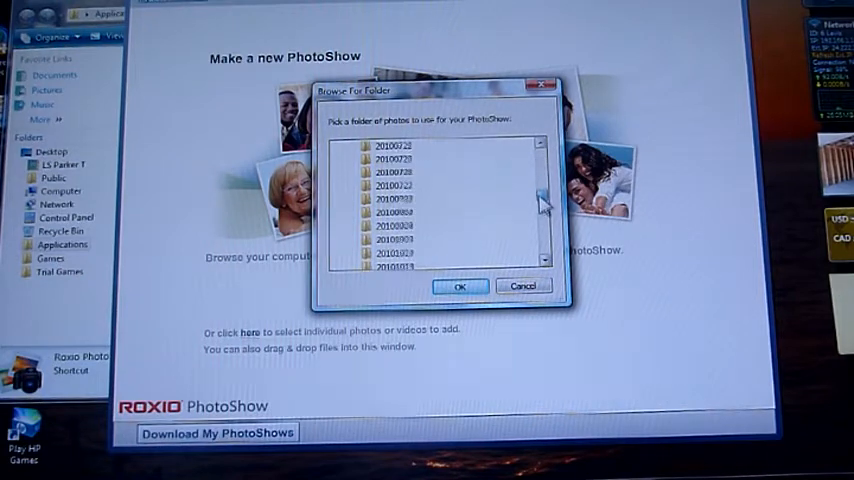
scroll("down", 3)
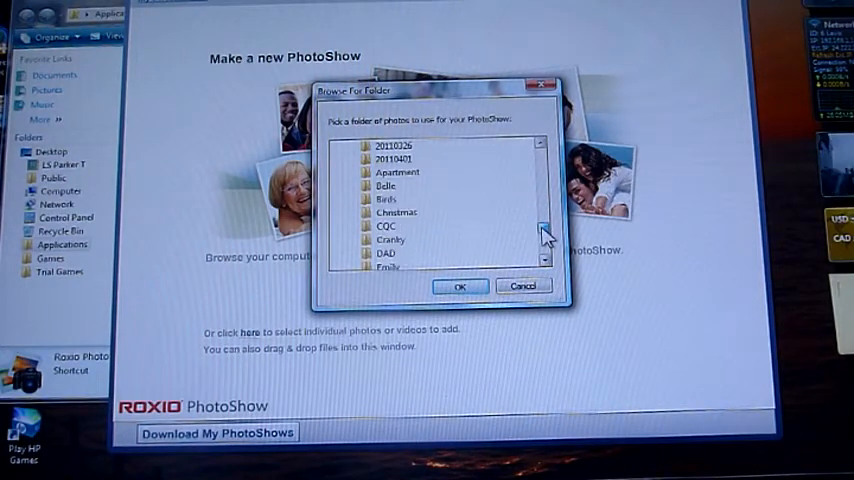
mouse_move(470, 216)
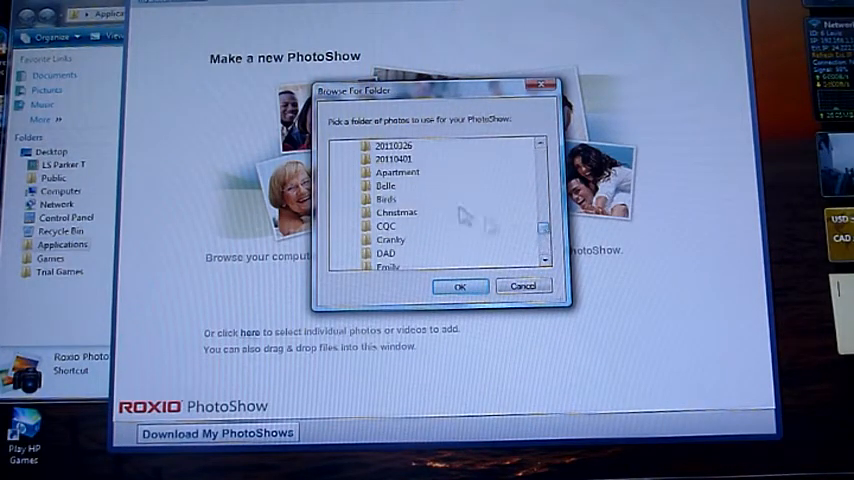
mouse_move(396, 172)
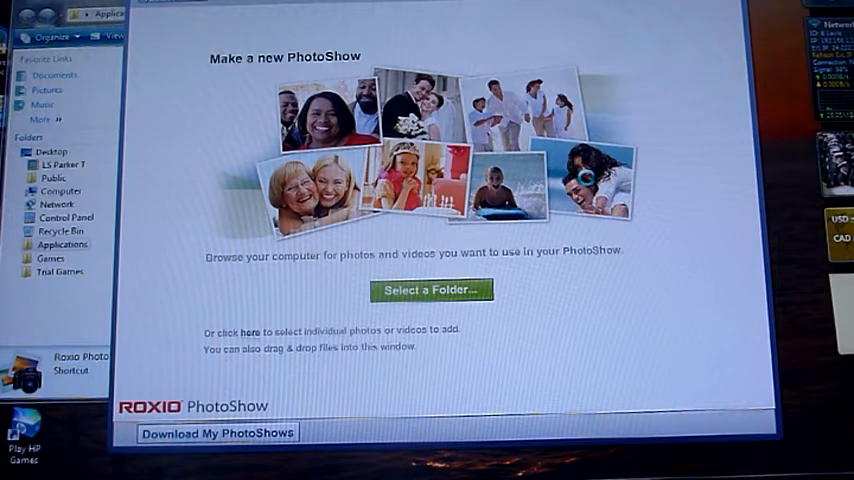
Start the show and enter title Wood Work, created by JigSaw, starring Woody.
left_click(432, 290)
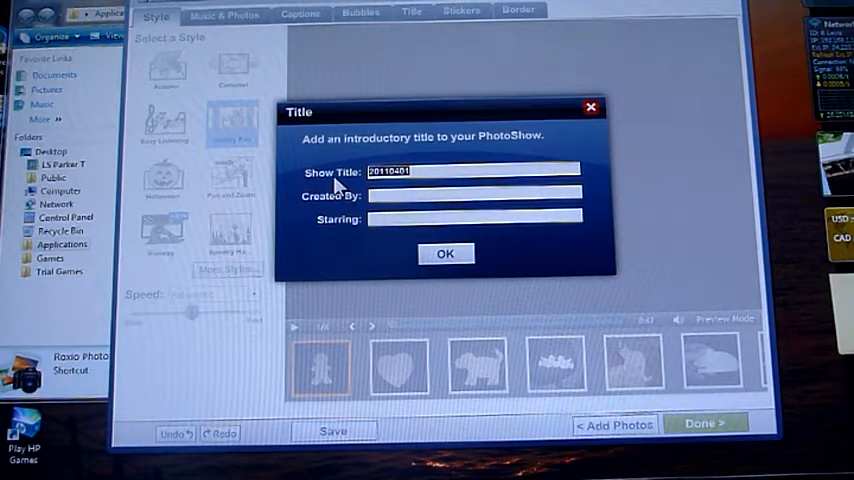
mouse_move(516, 138)
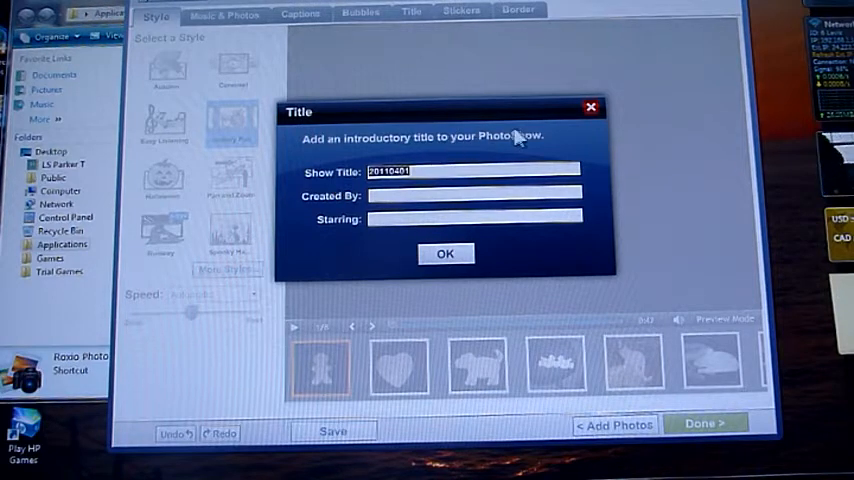
mouse_move(258, 38)
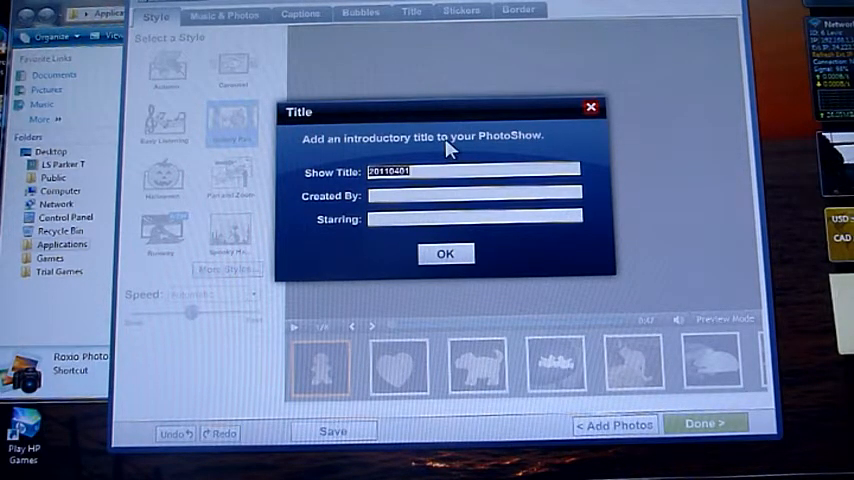
mouse_move(522, 148)
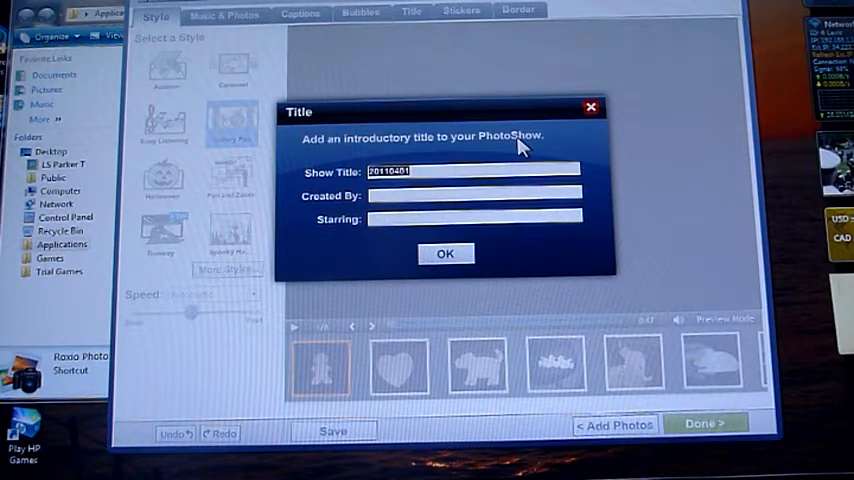
type("Wood W")
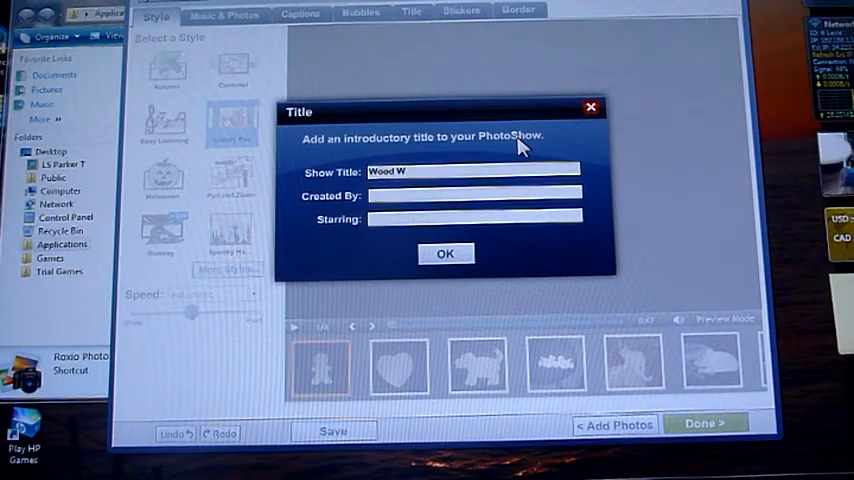
type("ork")
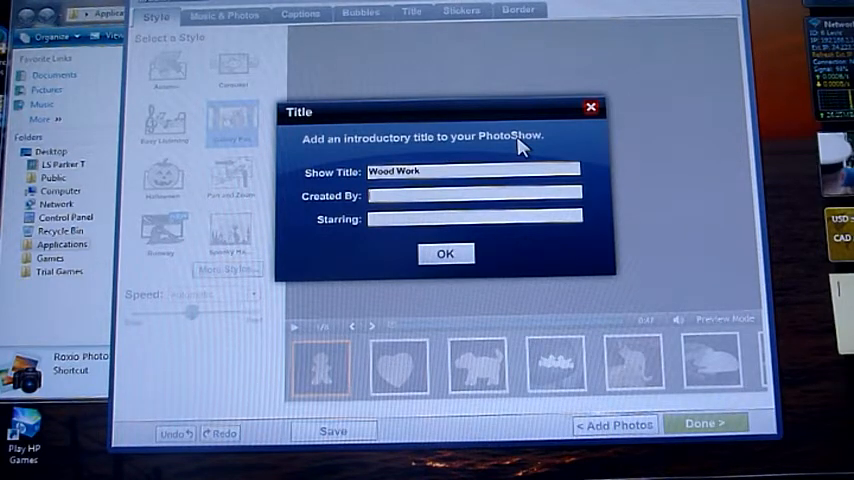
type("Jigs")
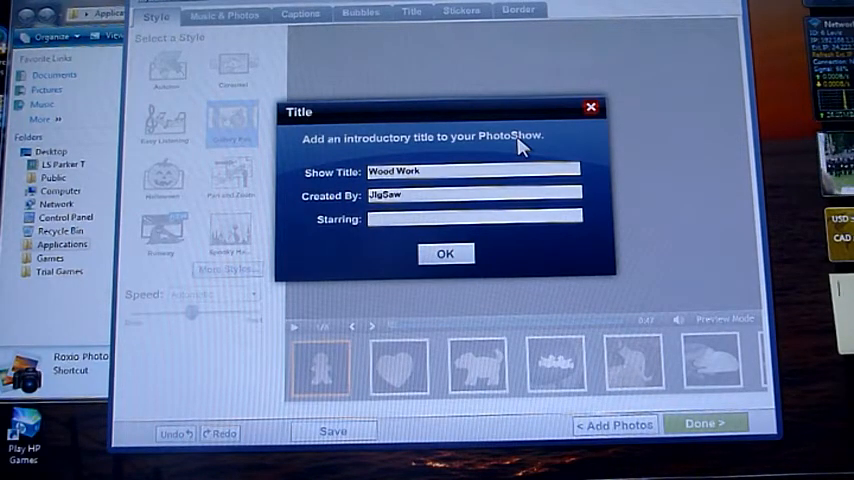
type("Woody")
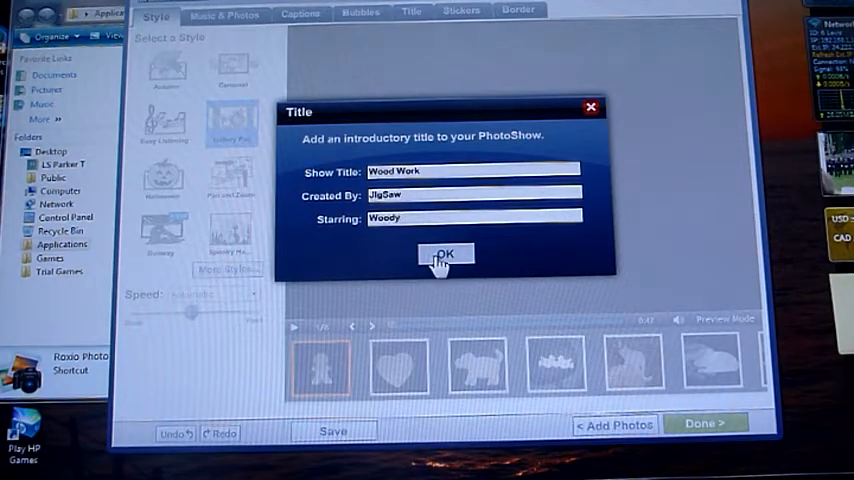
Confirm the title details to reach the slideshow editor's Style view.
left_click(444, 256)
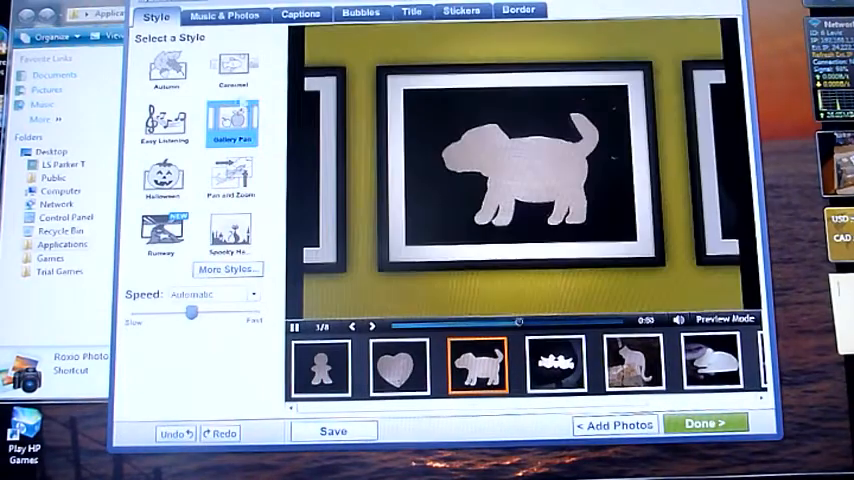
Preview a couple of built-in styles, then request More Styles.
left_click(168, 64)
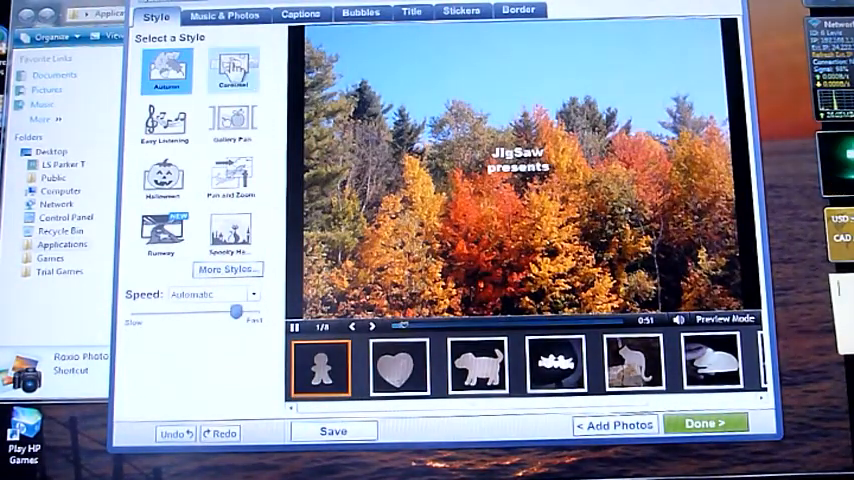
left_click(232, 70)
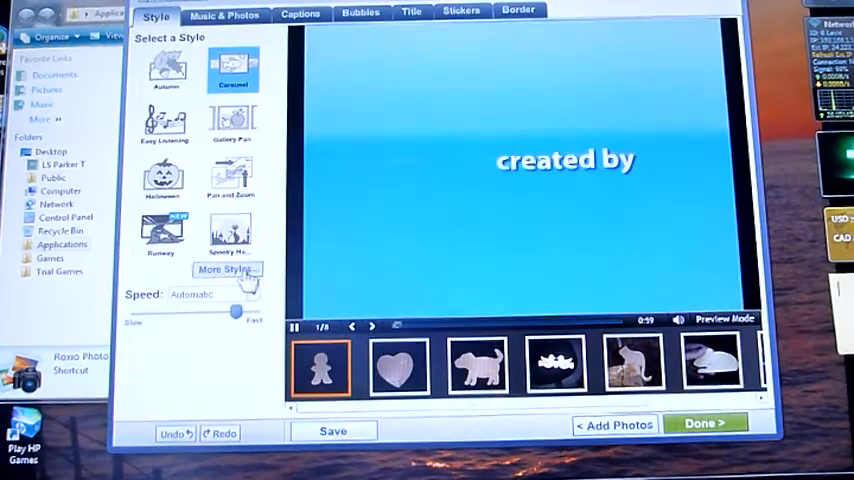
left_click(228, 268)
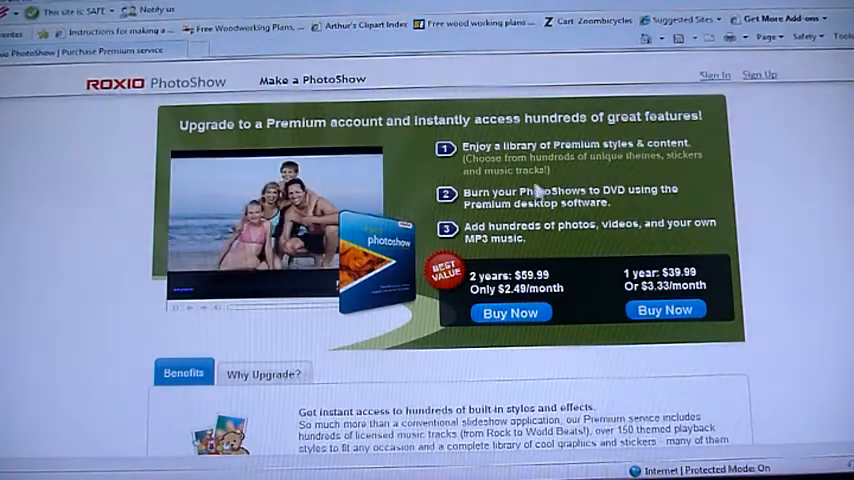
mouse_move(560, 308)
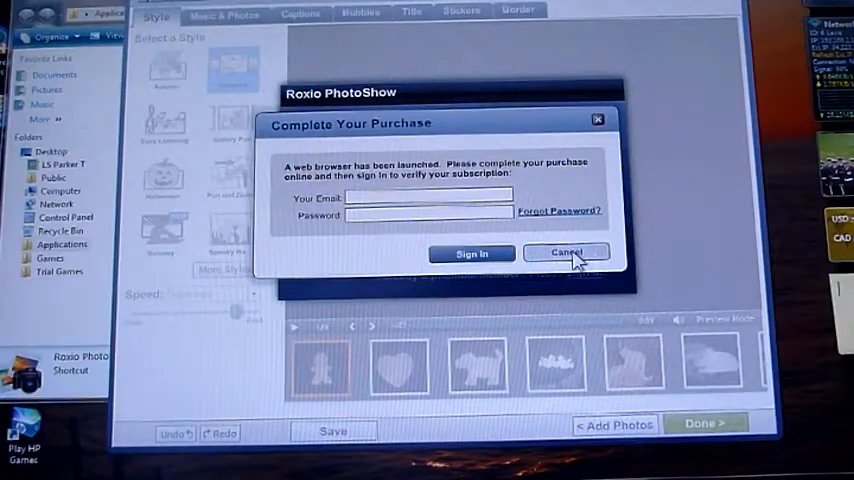
Decline the premium offer, apply the Easy Listening style and go to Music & Photos.
left_click(568, 252)
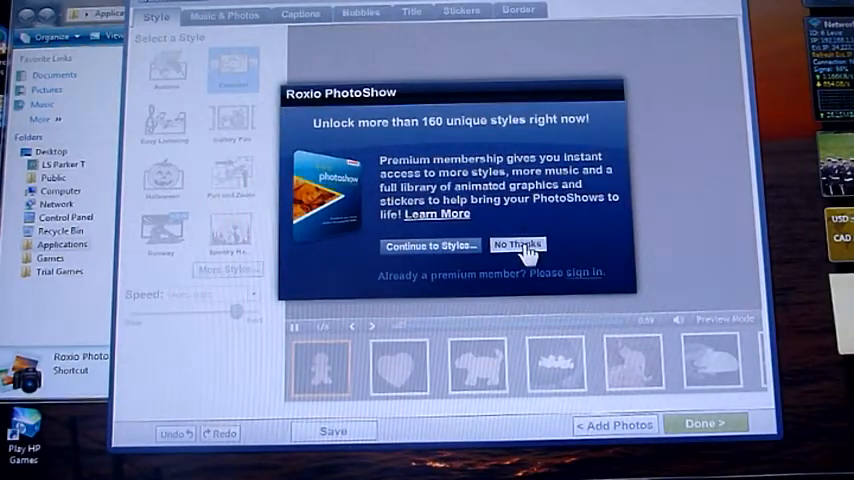
left_click(518, 244)
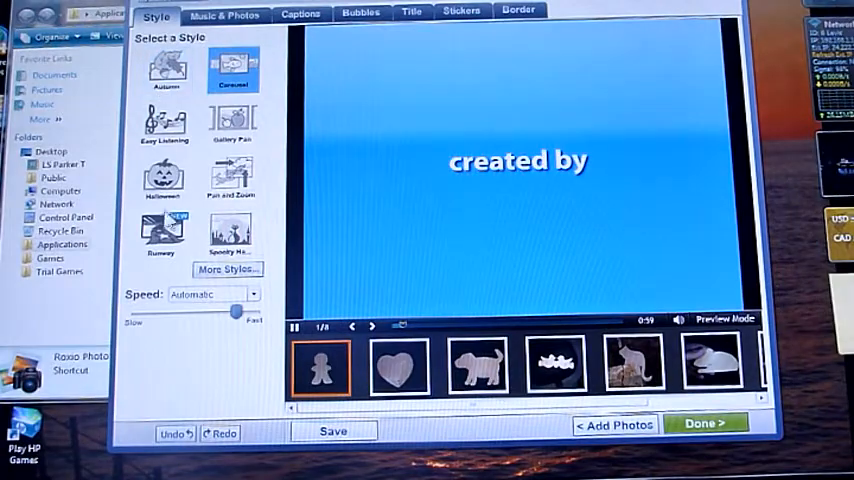
left_click(162, 126)
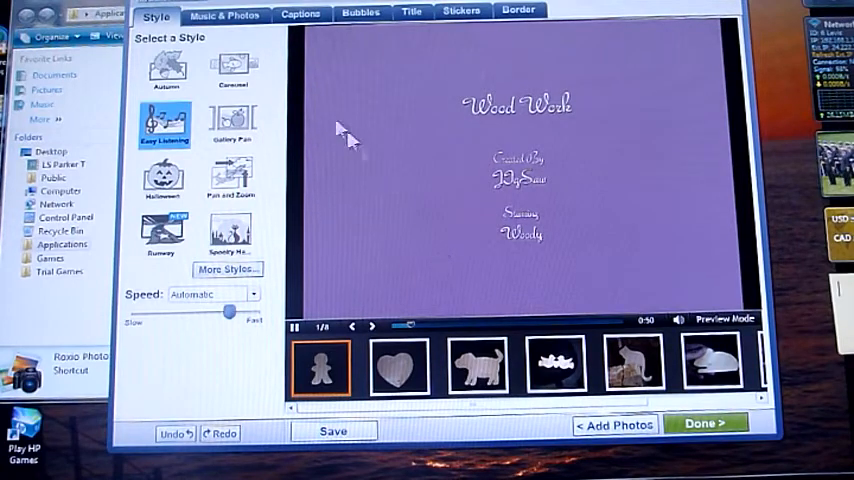
left_click(224, 14)
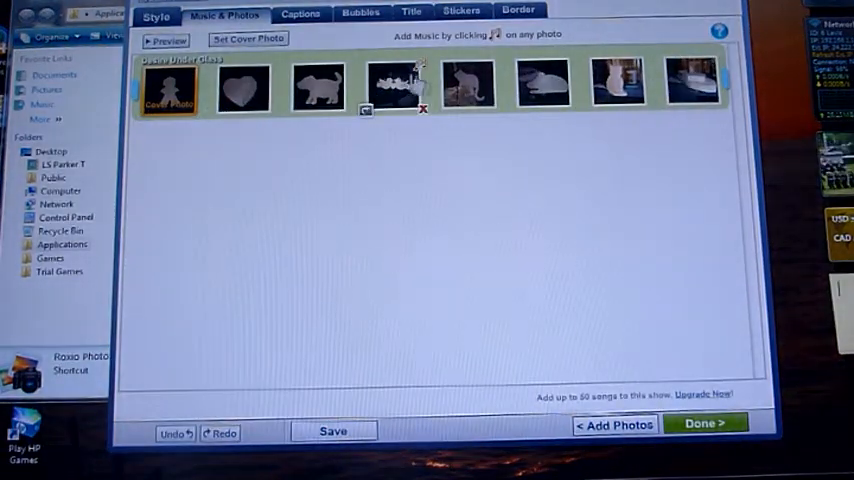
Caption the gingerbread photo 'HEllo' and move on to speech bubbles.
left_click(300, 14)
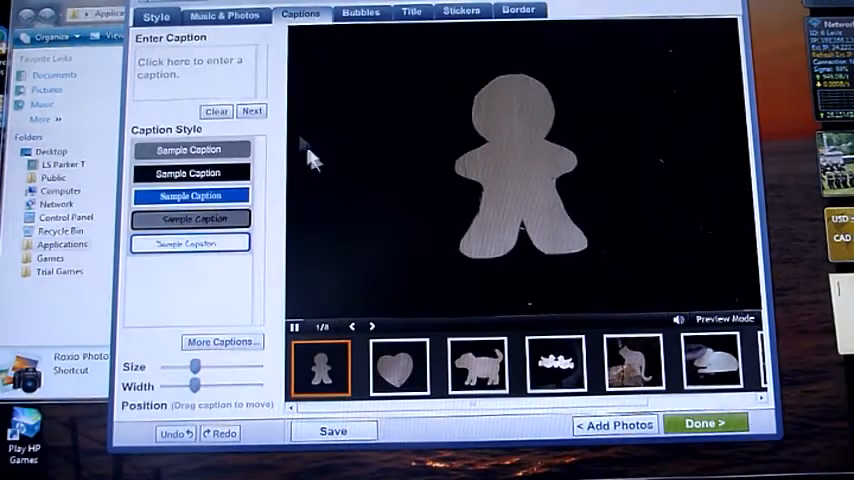
left_click(190, 70)
type("HEllo")
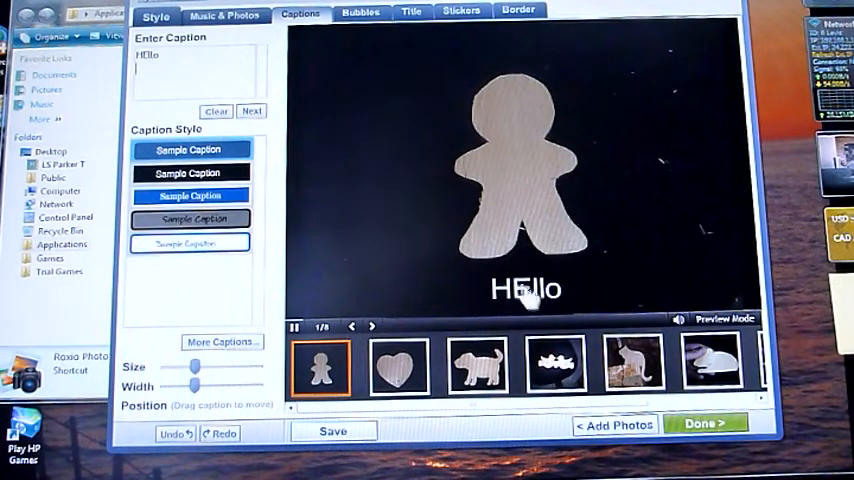
left_click(360, 12)
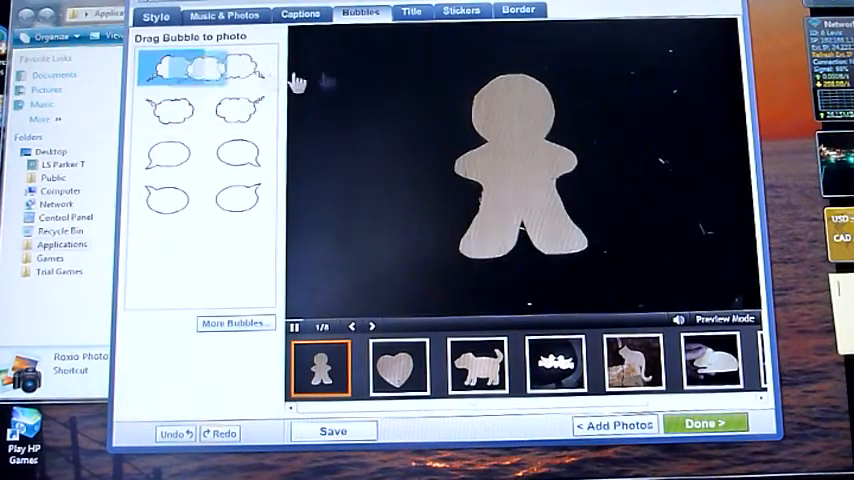
Add a thought bubble reading 'Hello Im Gingy' to the gingerbread figure, then view the title settings.
left_click(172, 68)
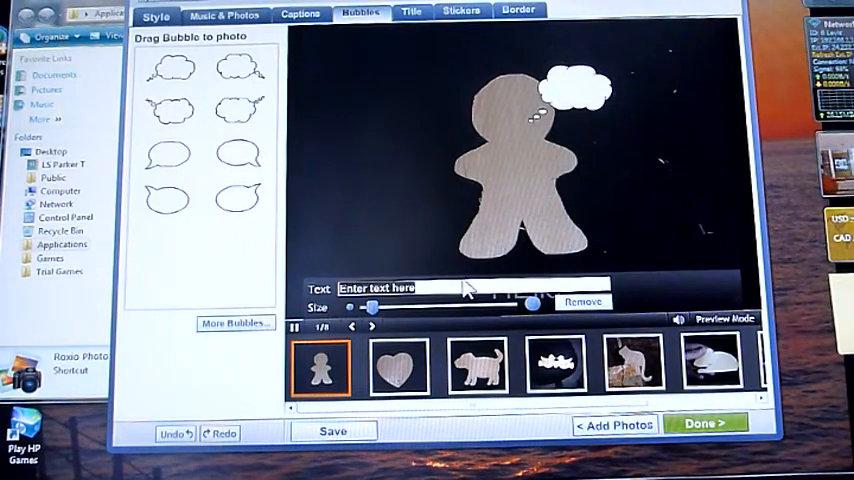
type("Hello Im G")
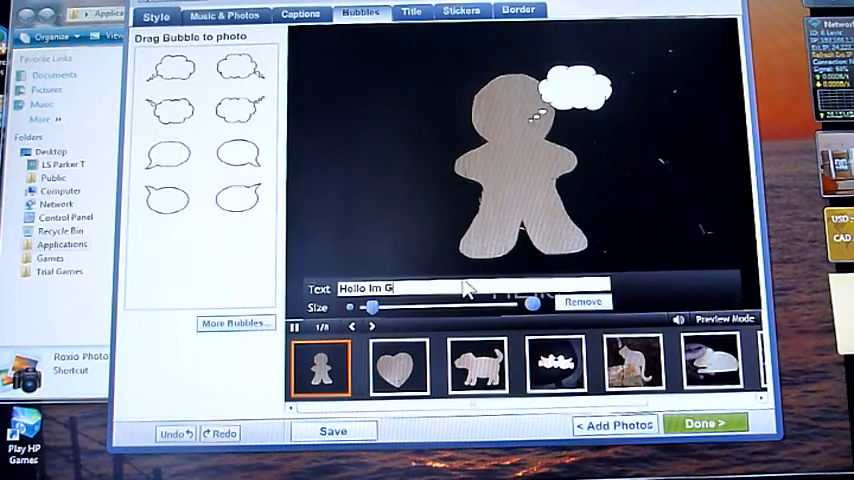
type("ingy")
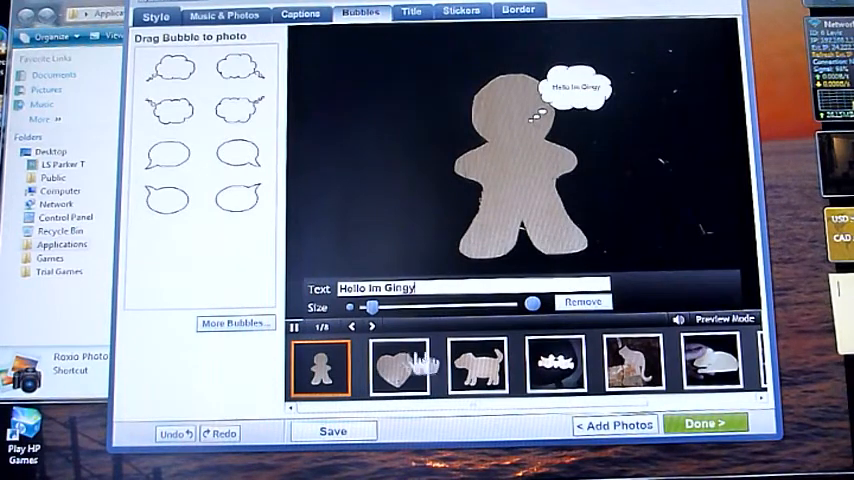
left_click(400, 364)
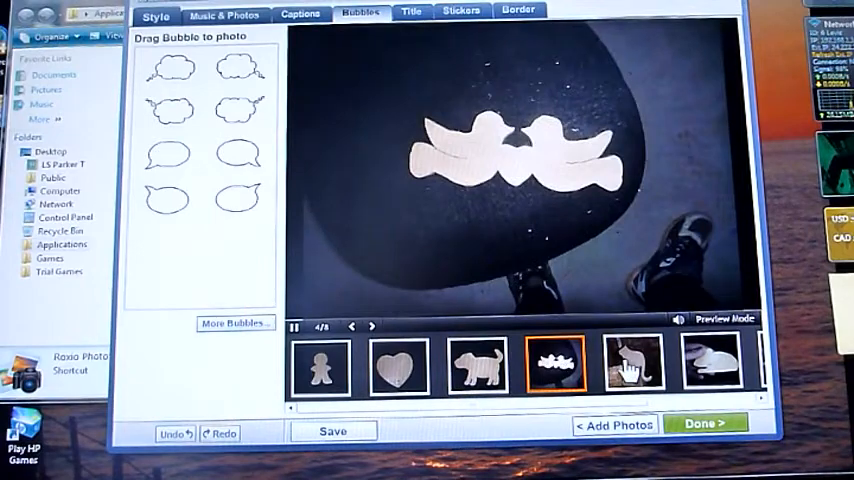
left_click(410, 12)
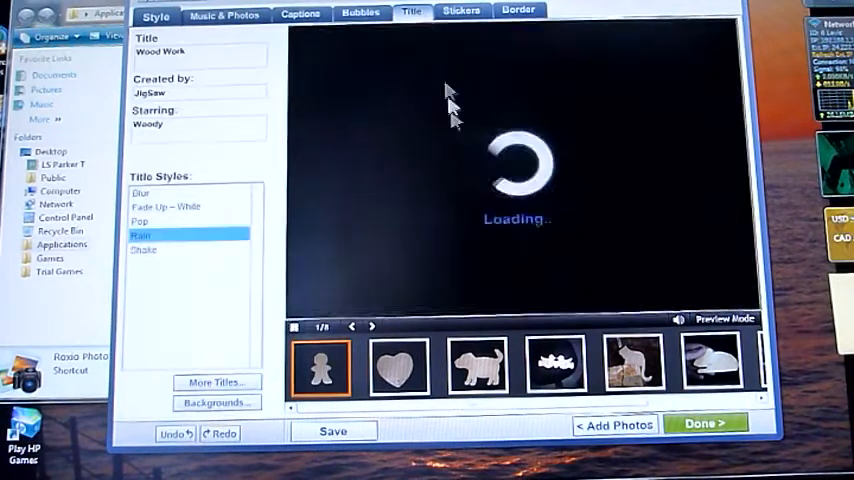
Place a yellow music notes sticker beside the gingerbread figure's head, then return to styles.
left_click(460, 12)
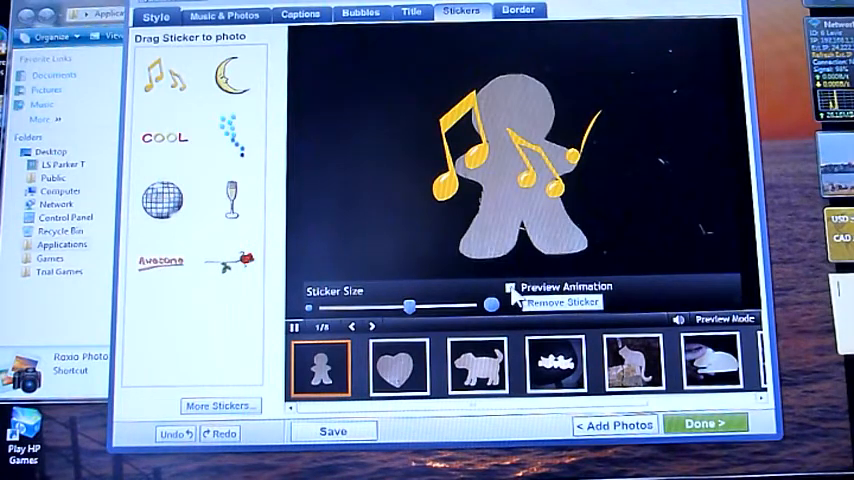
left_click(516, 288)
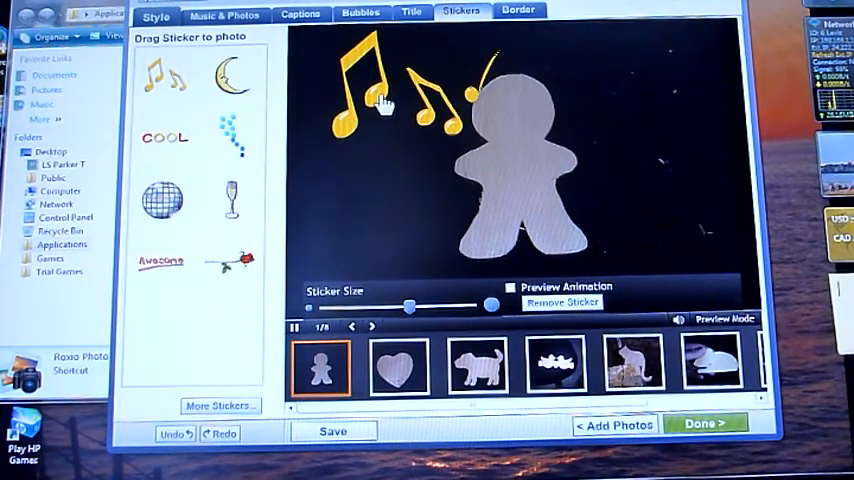
left_click(234, 72)
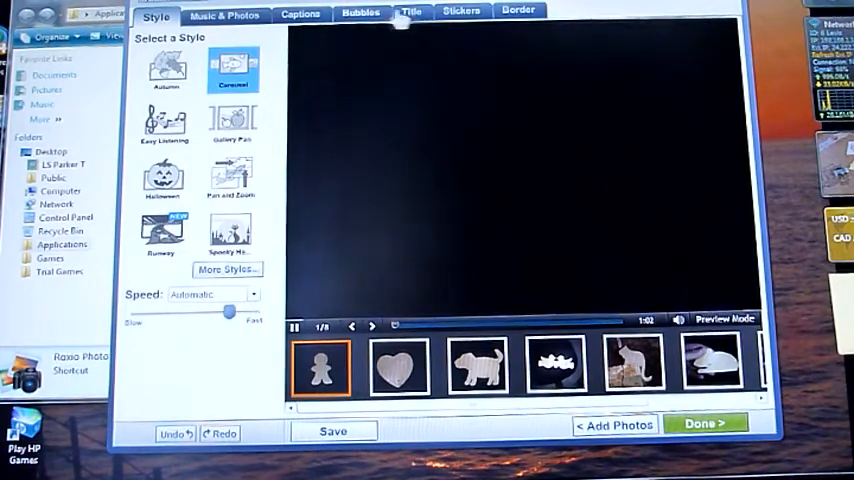
Apply the Halloween style with witch hat and moon stickers, then go to borders.
left_click(462, 12)
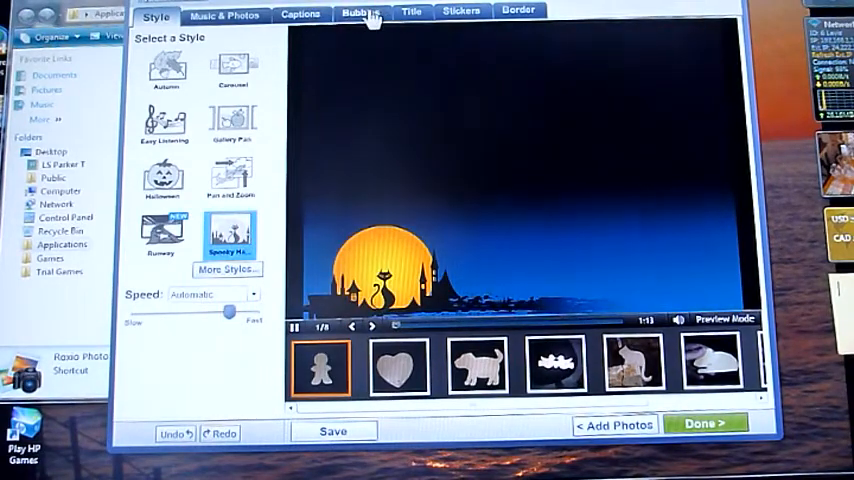
left_click(462, 12)
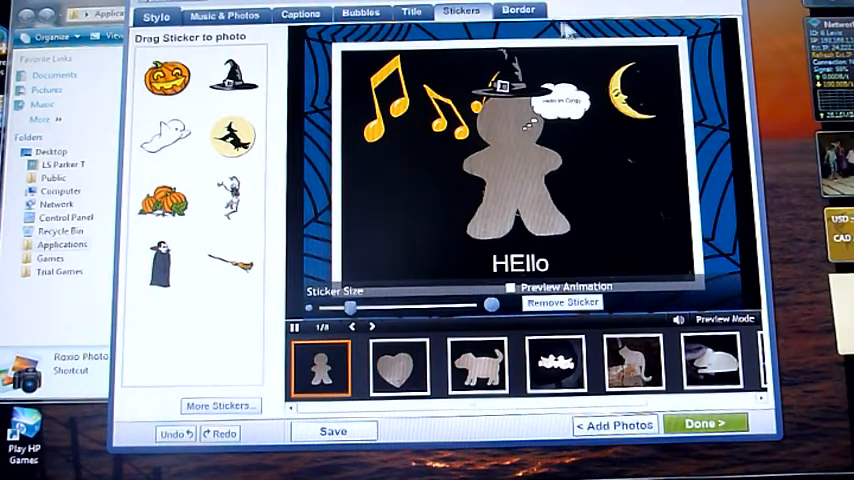
left_click(520, 12)
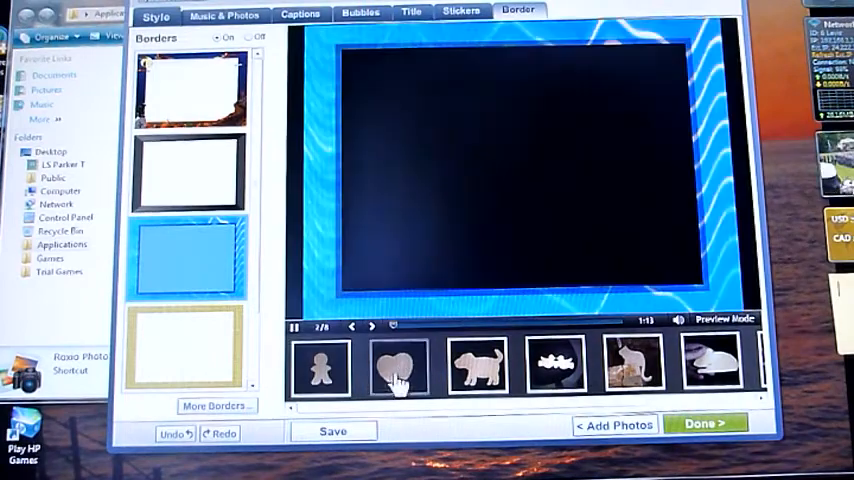
Apply the dark rectangular frame border and check it on the heart, birds and gingerbread photos.
left_click(398, 368)
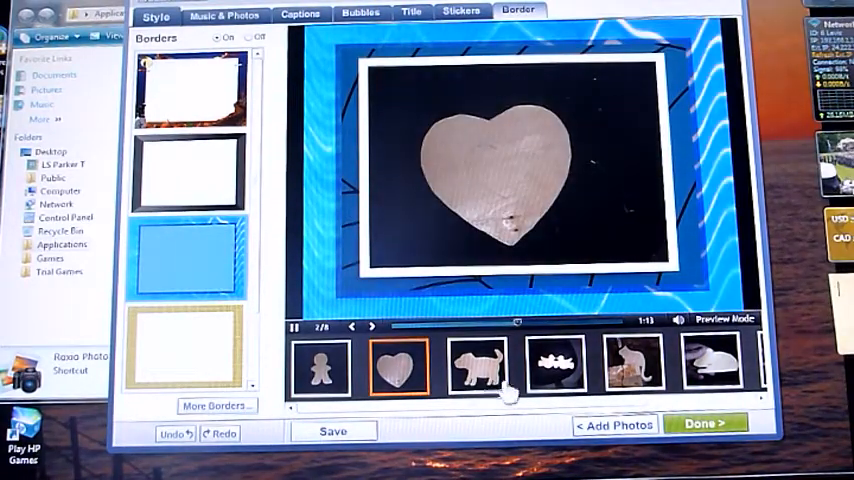
left_click(476, 368)
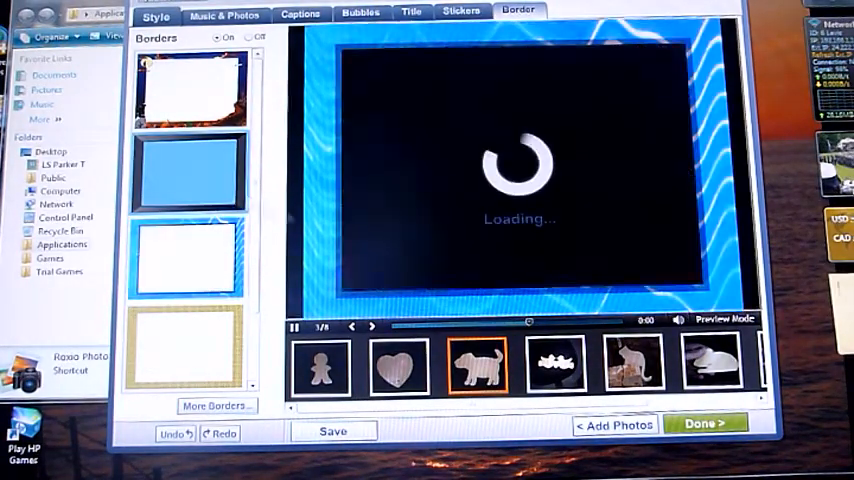
left_click(552, 364)
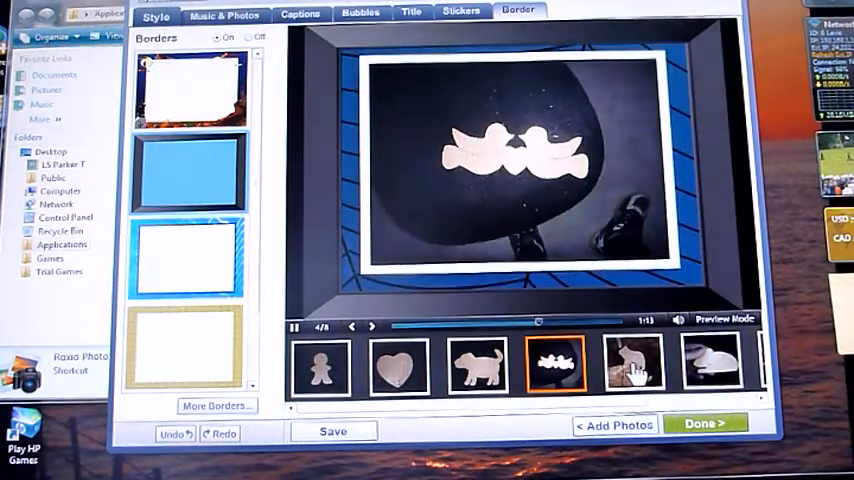
left_click(394, 368)
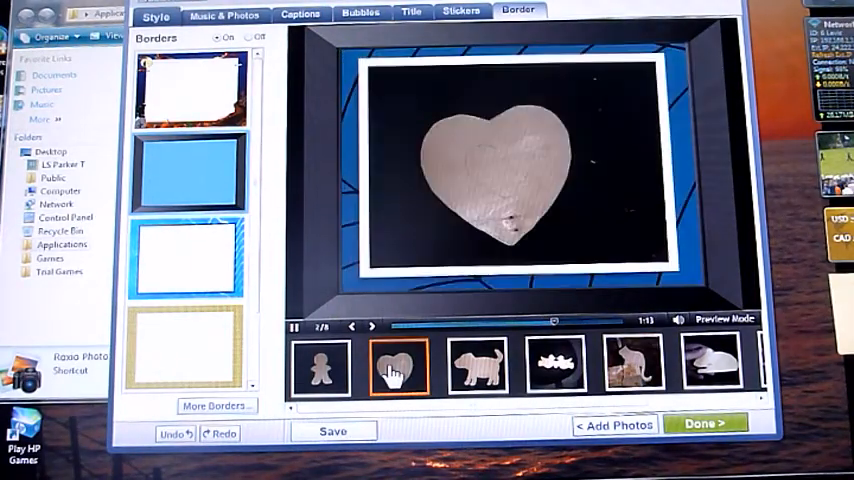
left_click(320, 366)
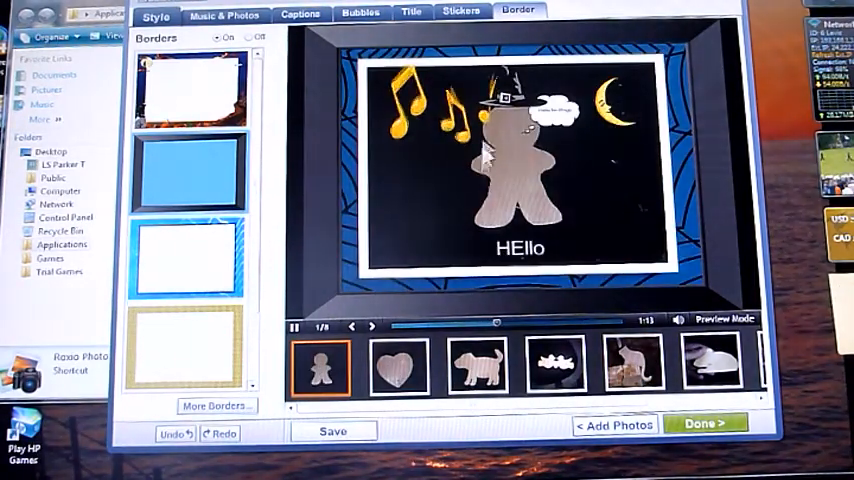
left_click(412, 12)
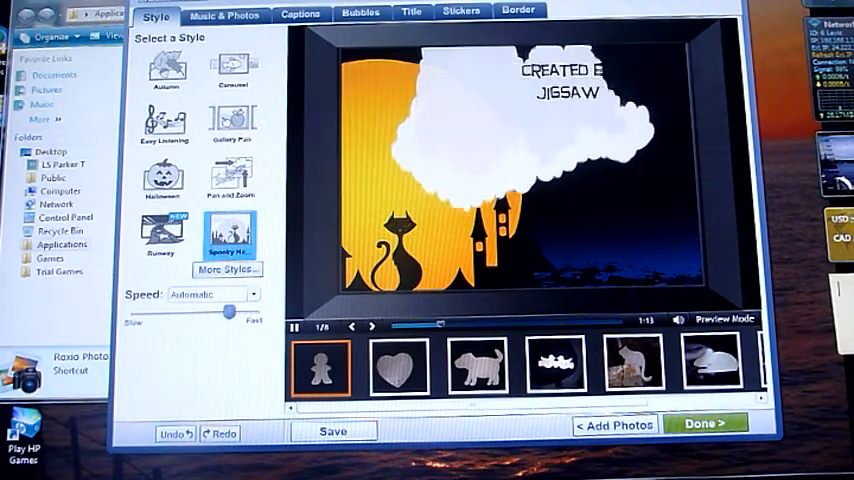
Finish editing Wood Work and choose Export Video File, revealing the Premium WMV/MPEG upgrade offer.
left_click(706, 424)
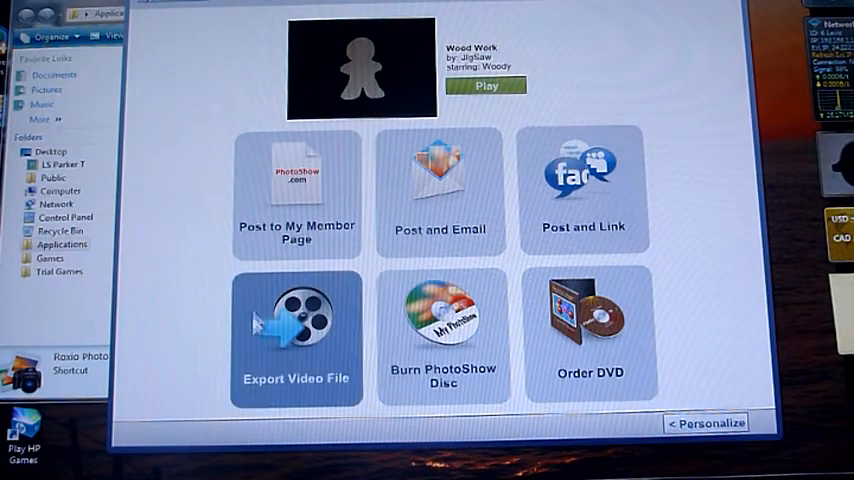
left_click(296, 324)
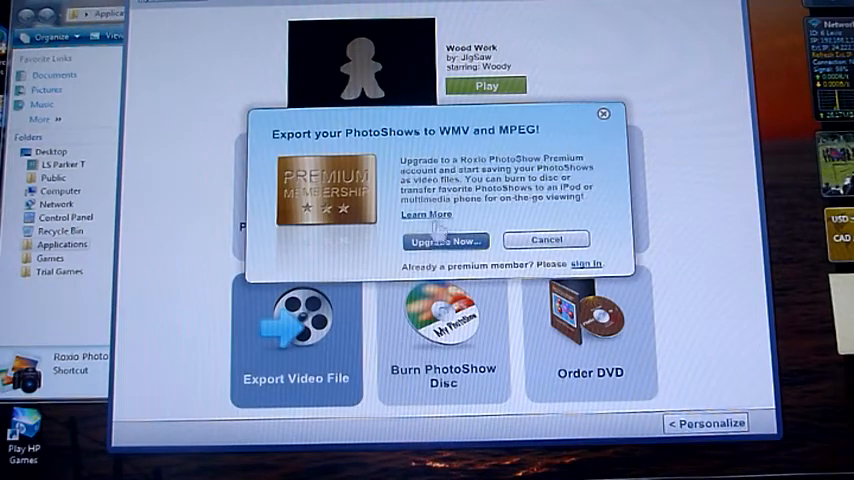